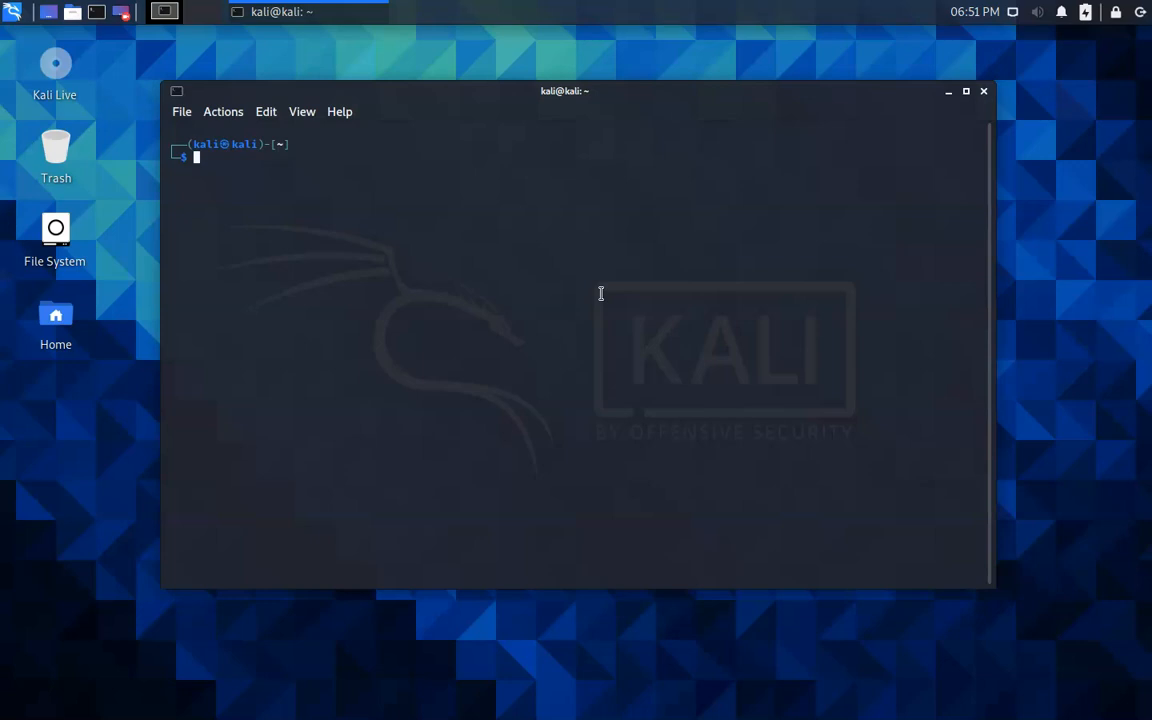
- Run sudo cat /etc/passwd to print every system account, ending with the kali entry
{"action": "type", "text": "sudo cat /etc/shadow"}
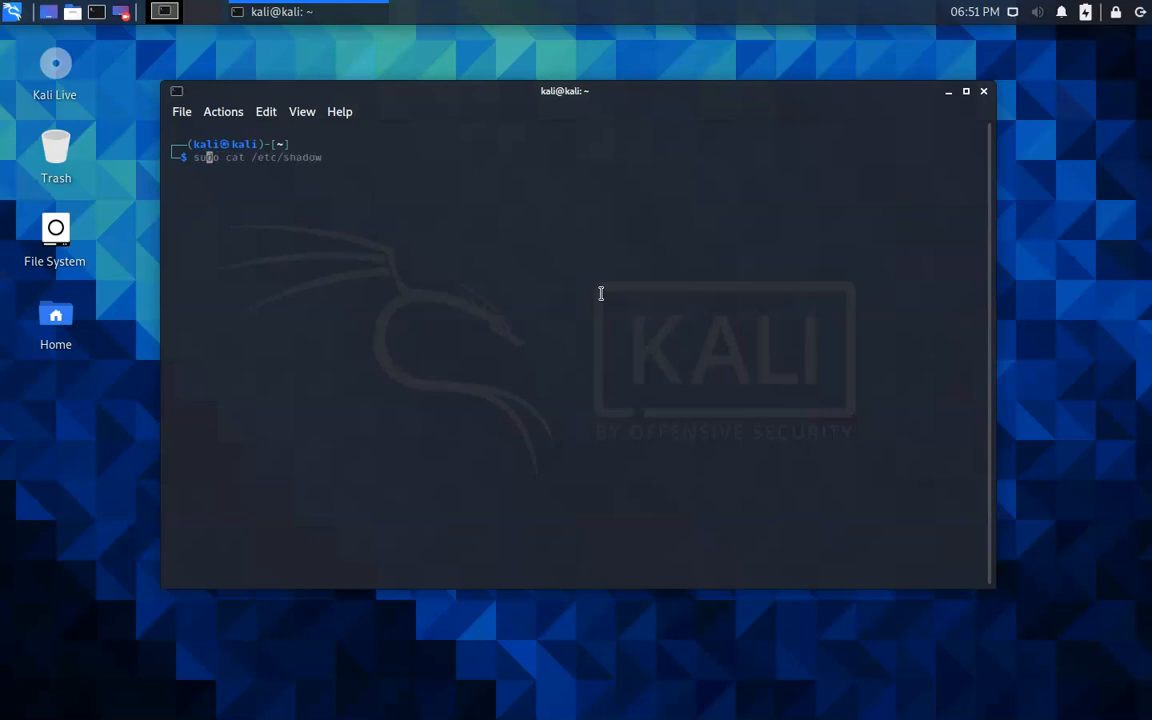
{"action": "key", "text": "ctrl+c"}
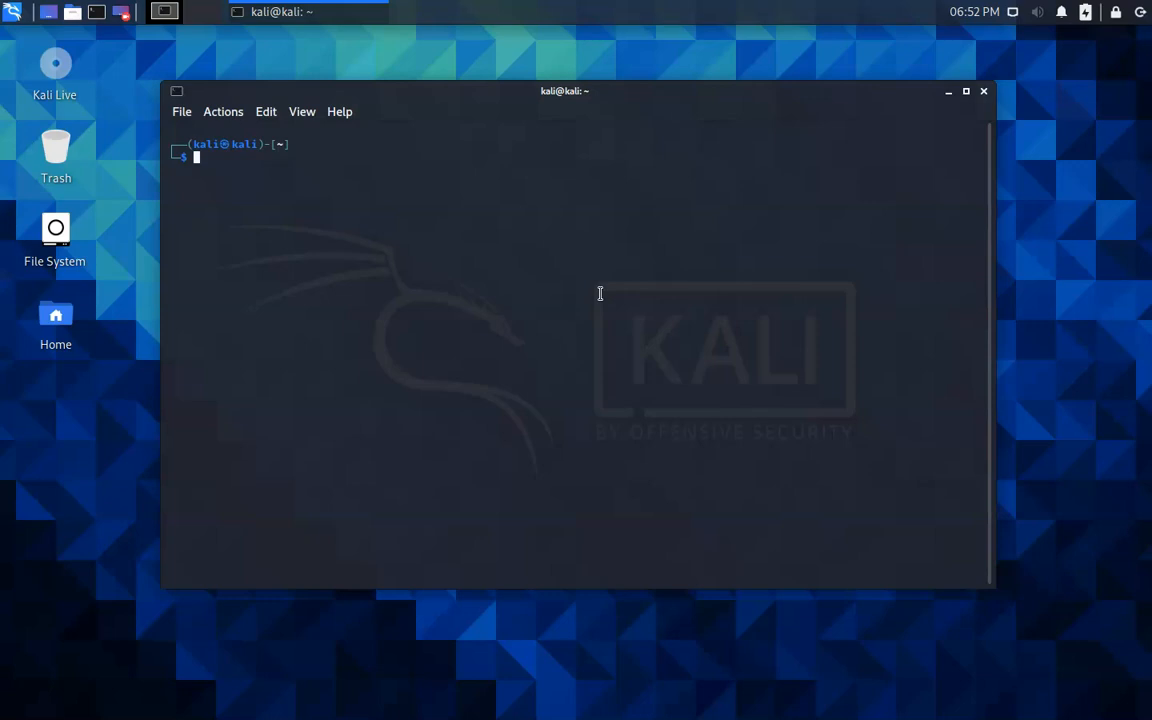
{"action": "type", "text": "sudo cat /etc/shadow"}
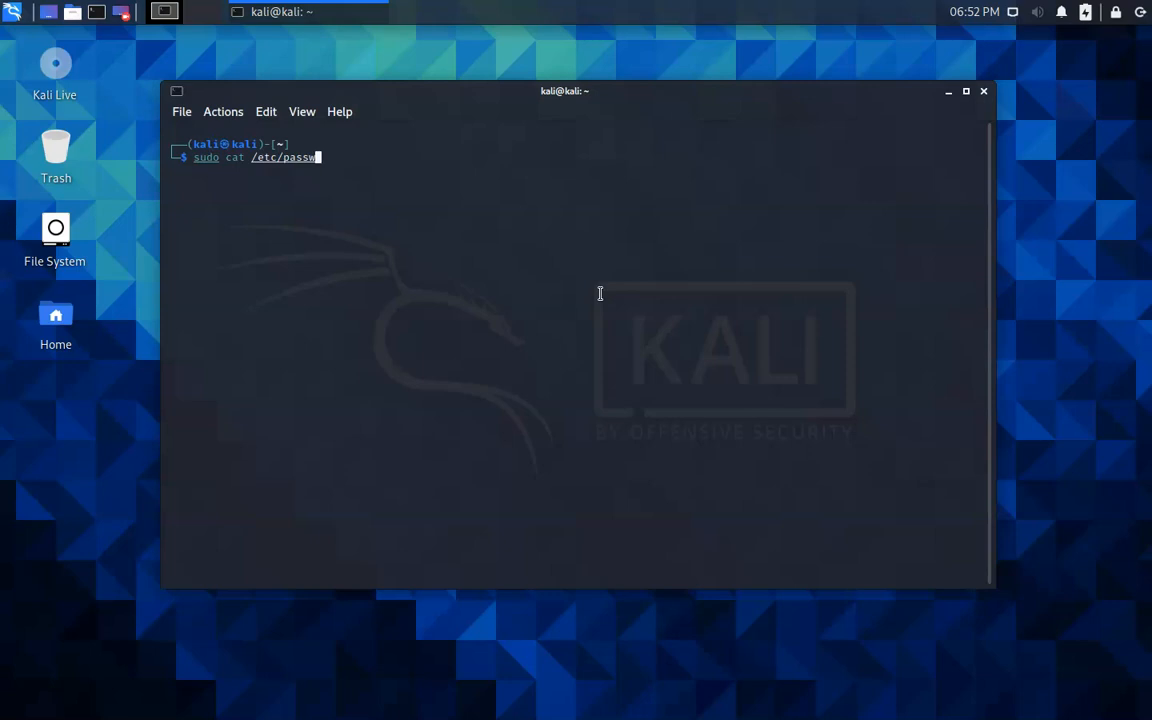
{"action": "type", "text": "d"}
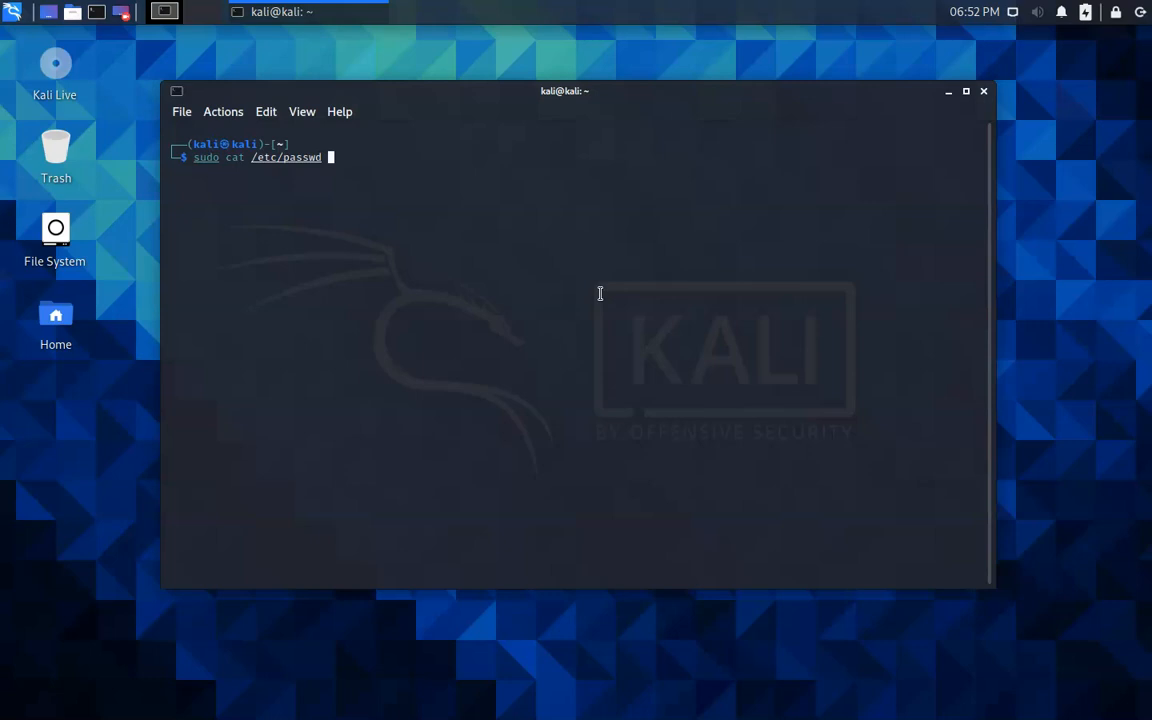
{"action": "key", "text": "Return"}
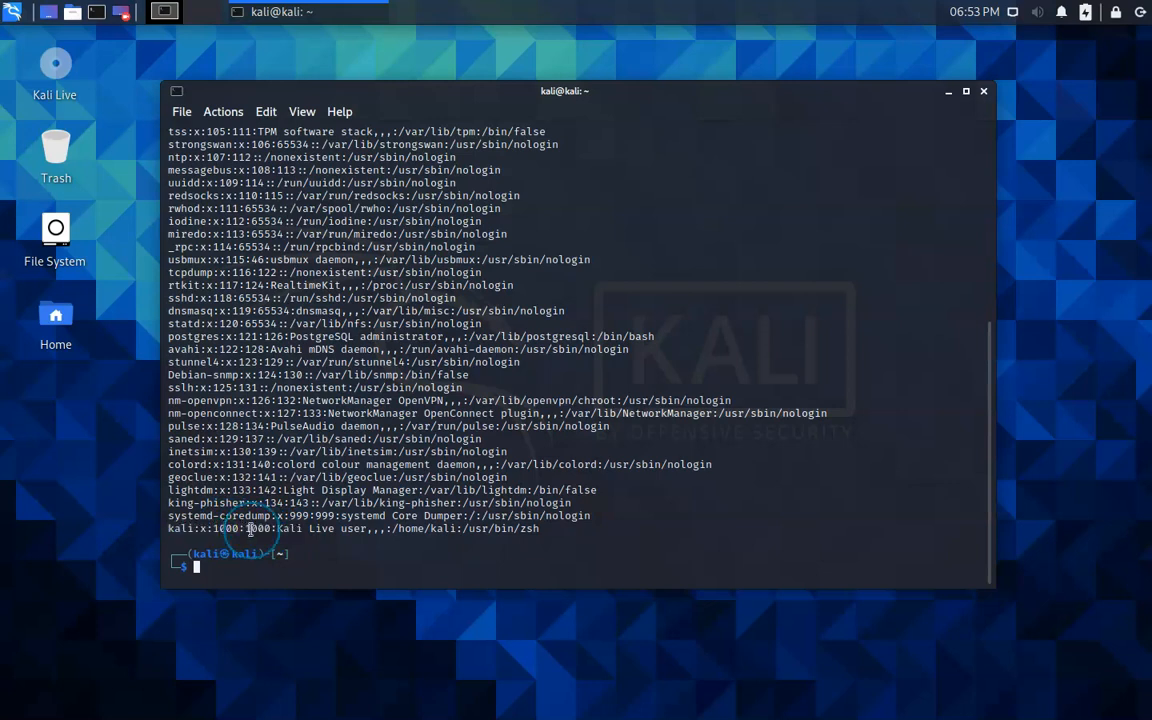
{"action": "mouse_move", "coordinate": [284, 528]}
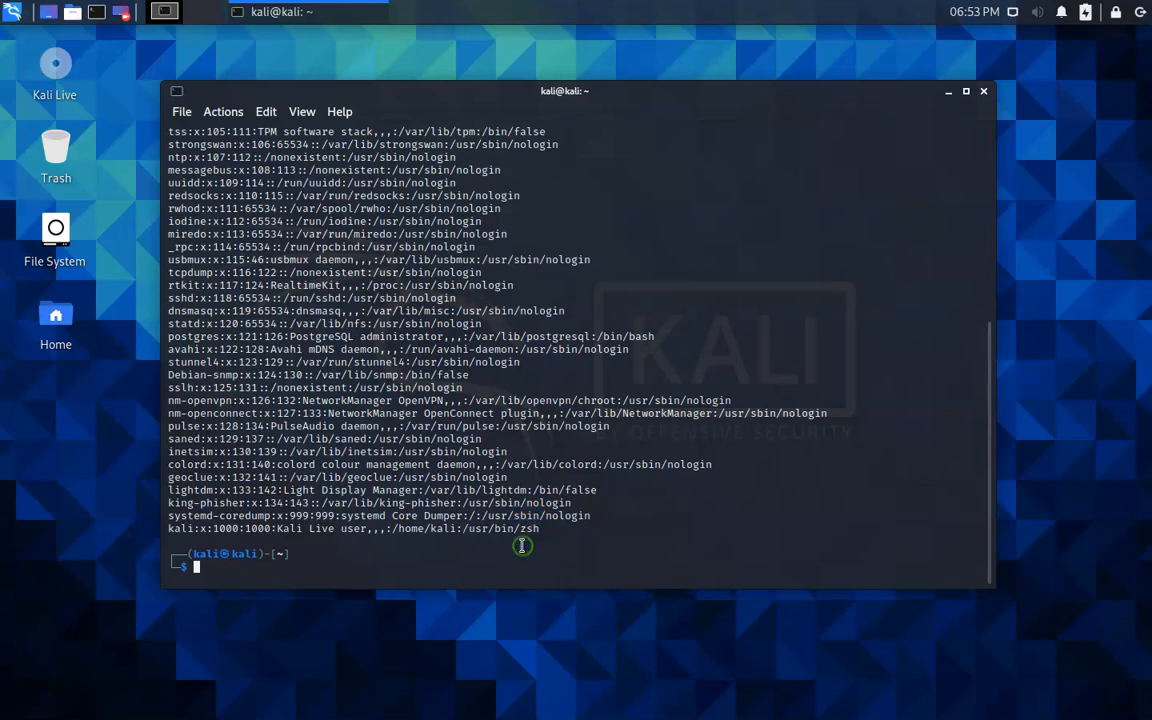
{"action": "mouse_move", "coordinate": [424, 502]}
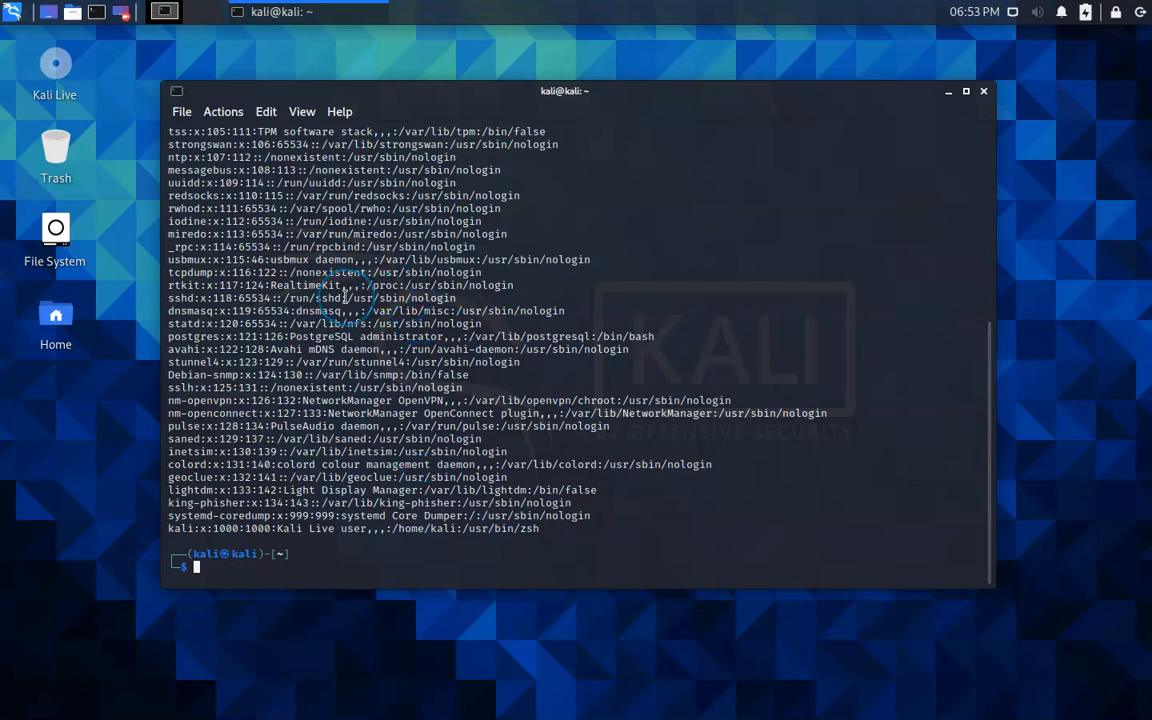
{"action": "scroll", "scroll_direction": "up", "scroll_amount": 3}
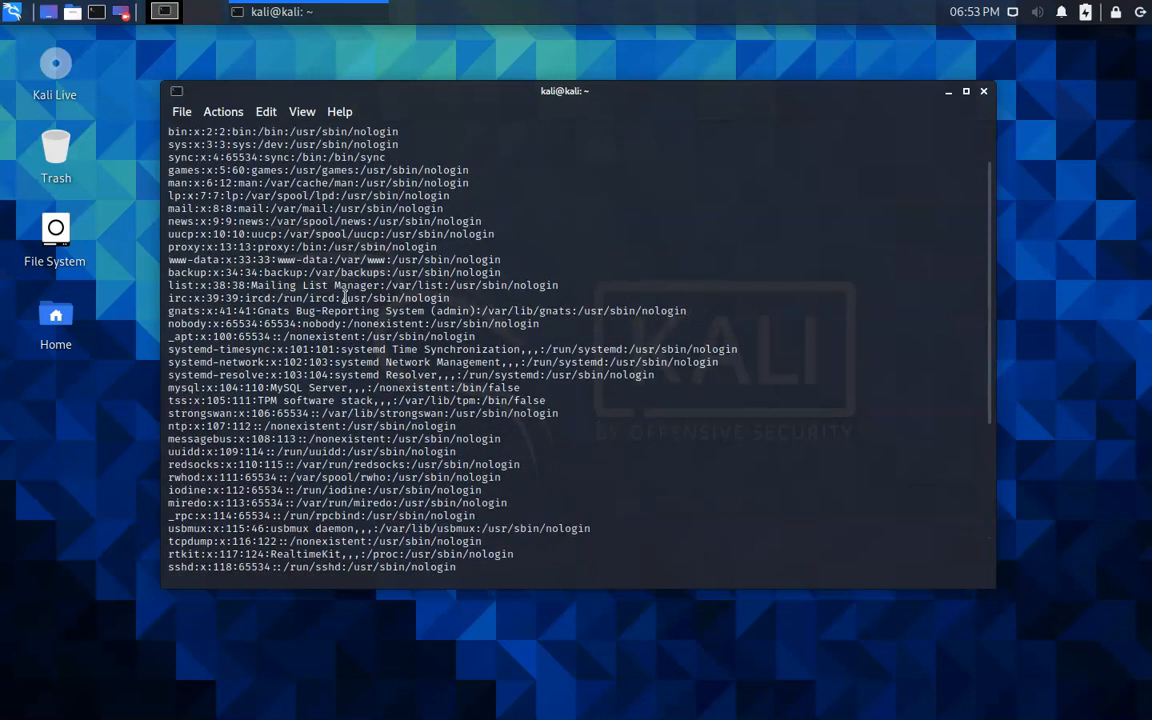
{"action": "scroll", "scroll_direction": "down", "scroll_amount": 3}
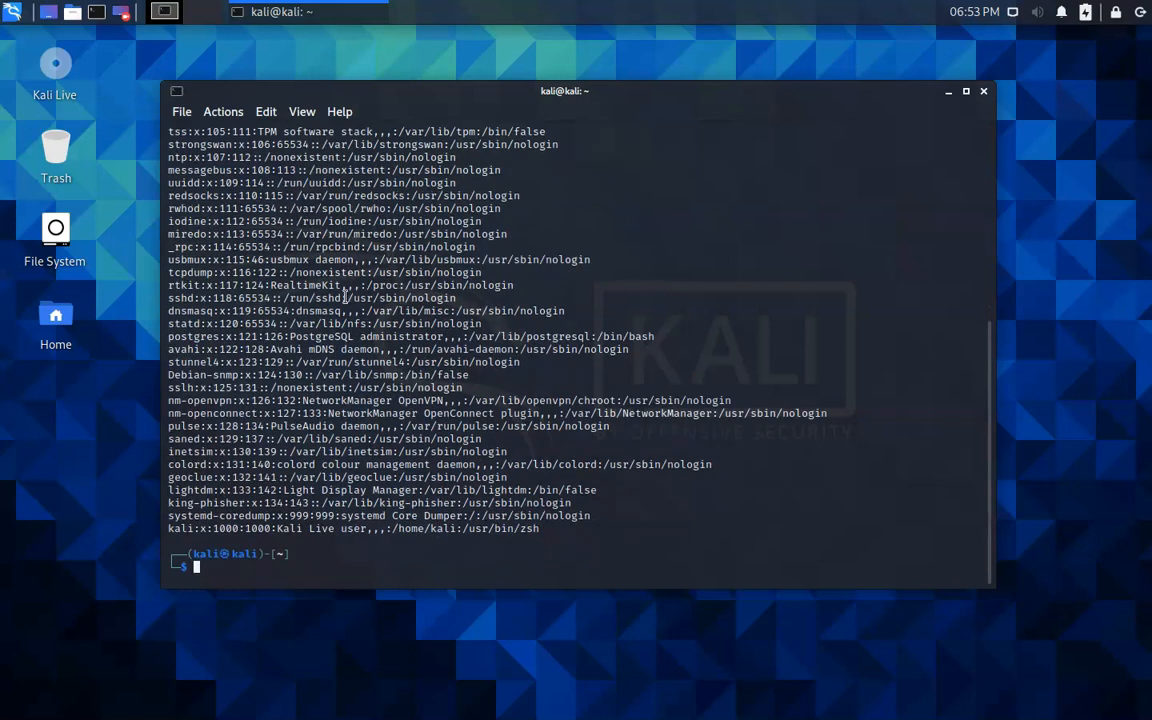
- Run sudo cat /etc/shadow and scroll to the kali user's password hash at the end
{"action": "type", "text": "sudo cat /etc/passwd"}
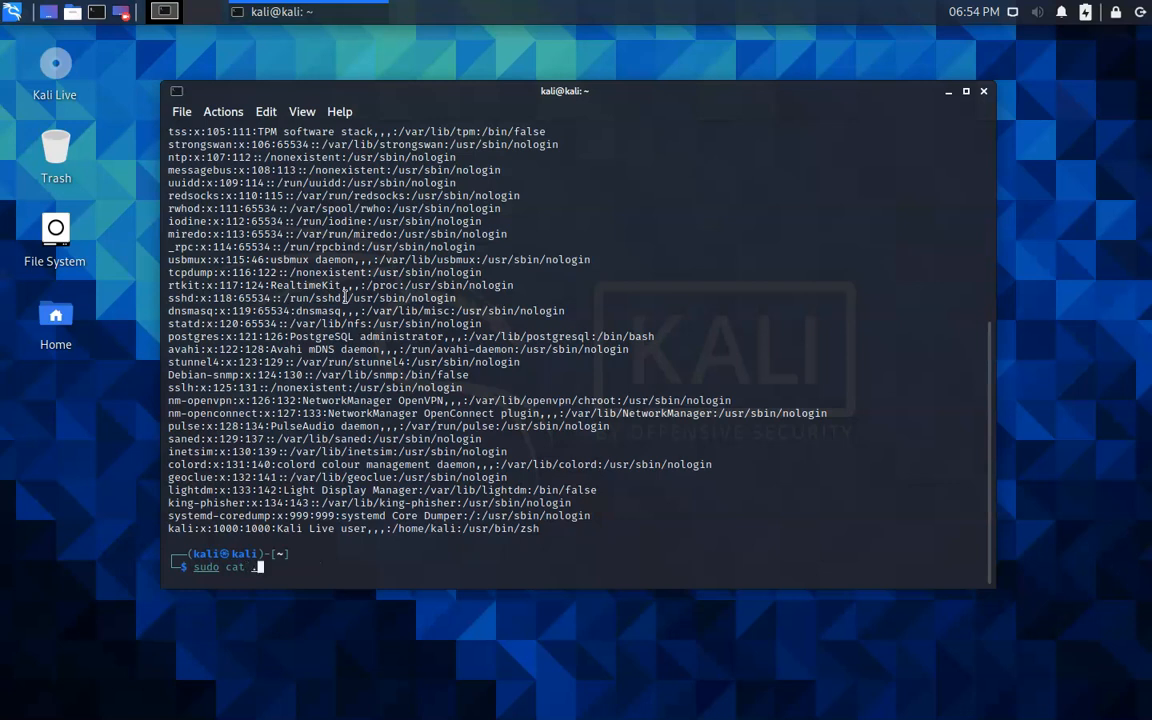
{"action": "type", "text": "/etc/passwd"}
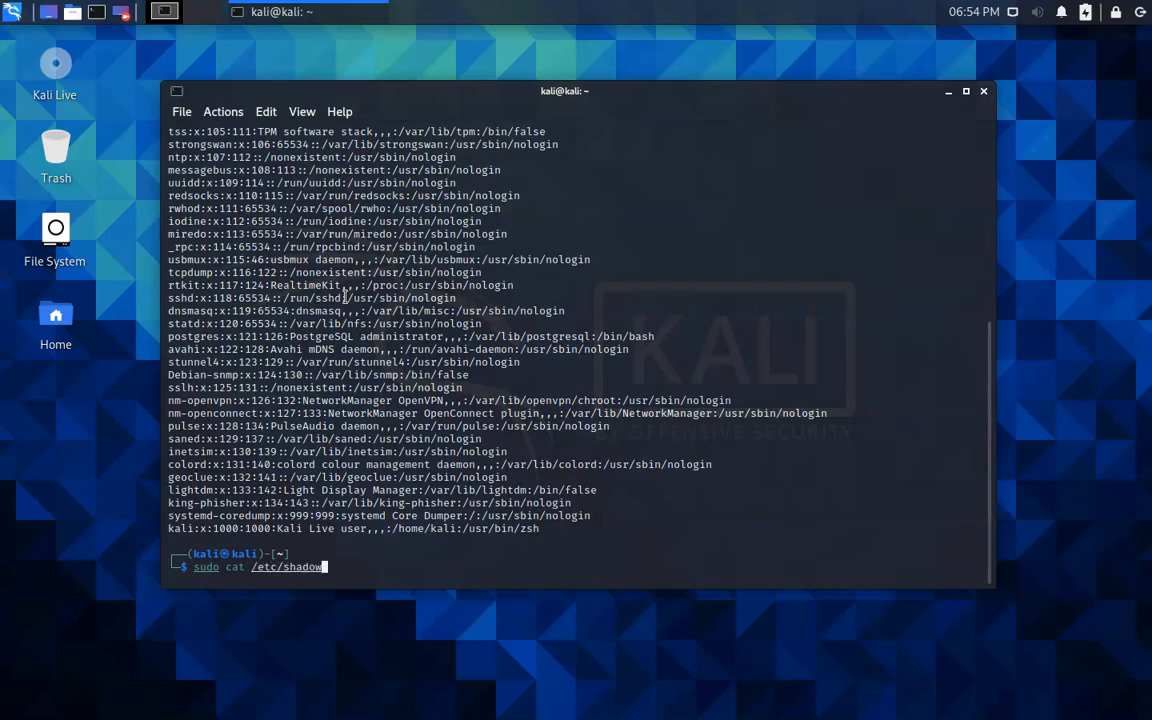
{"action": "key", "text": "Return"}
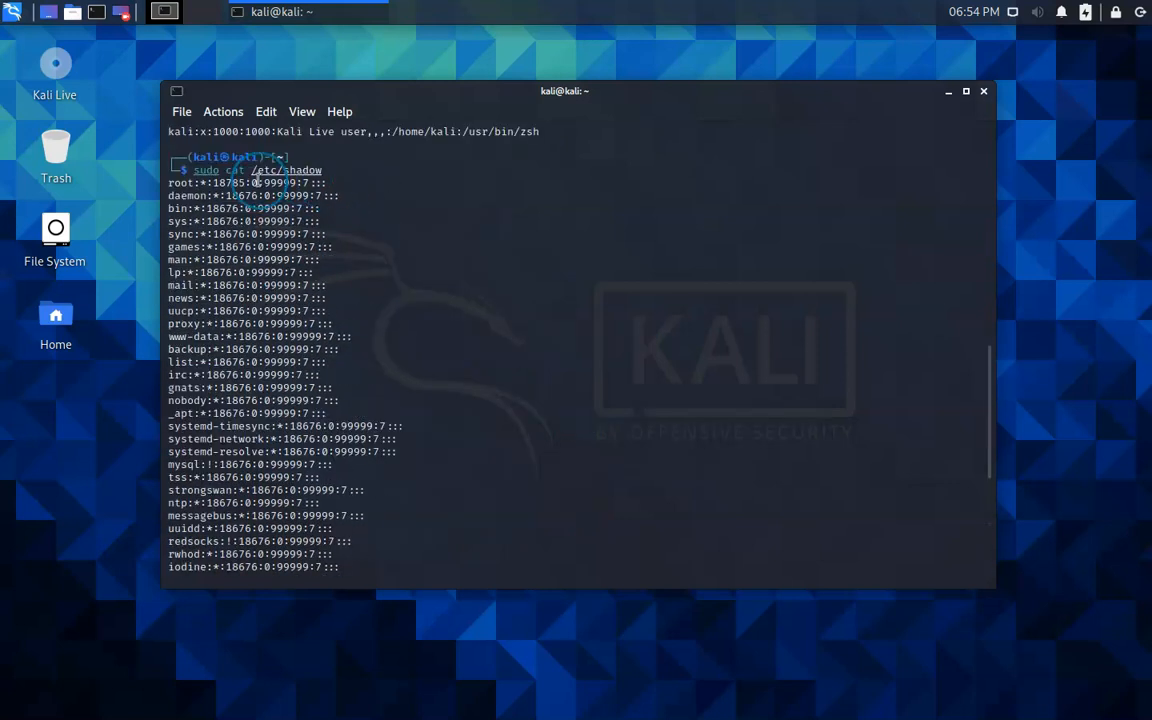
{"action": "mouse_move", "coordinate": [228, 188]}
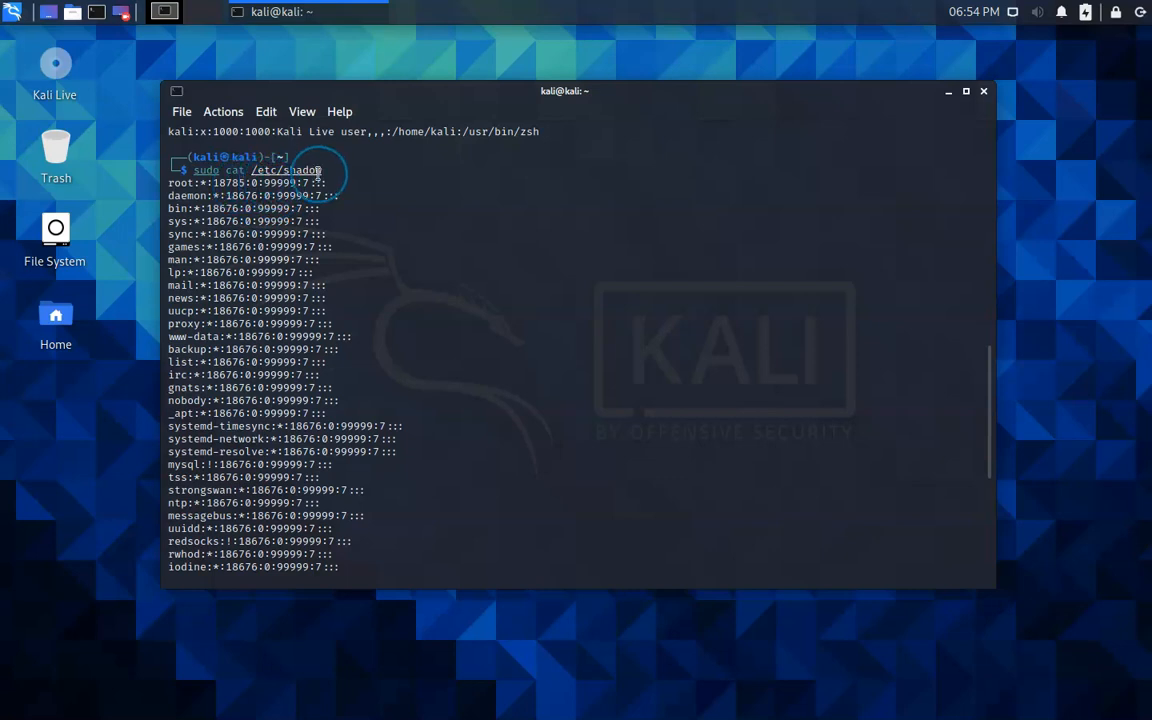
{"action": "mouse_move", "coordinate": [324, 280]}
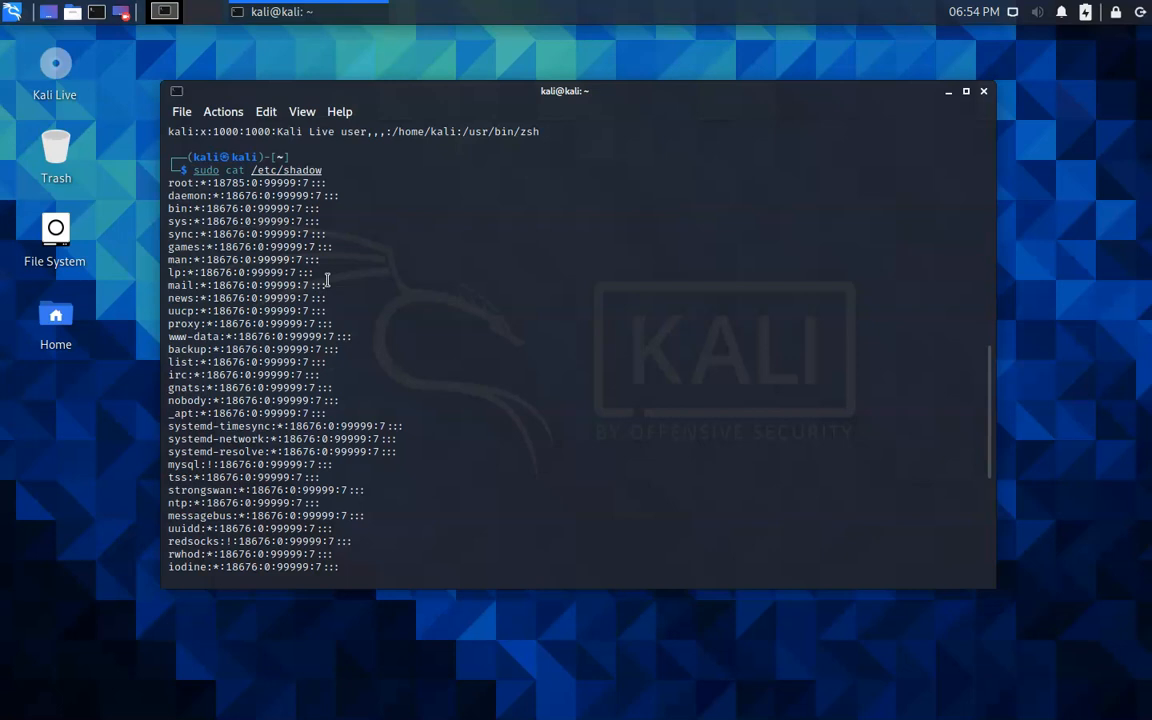
{"action": "scroll", "scroll_direction": "down", "scroll_amount": 3}
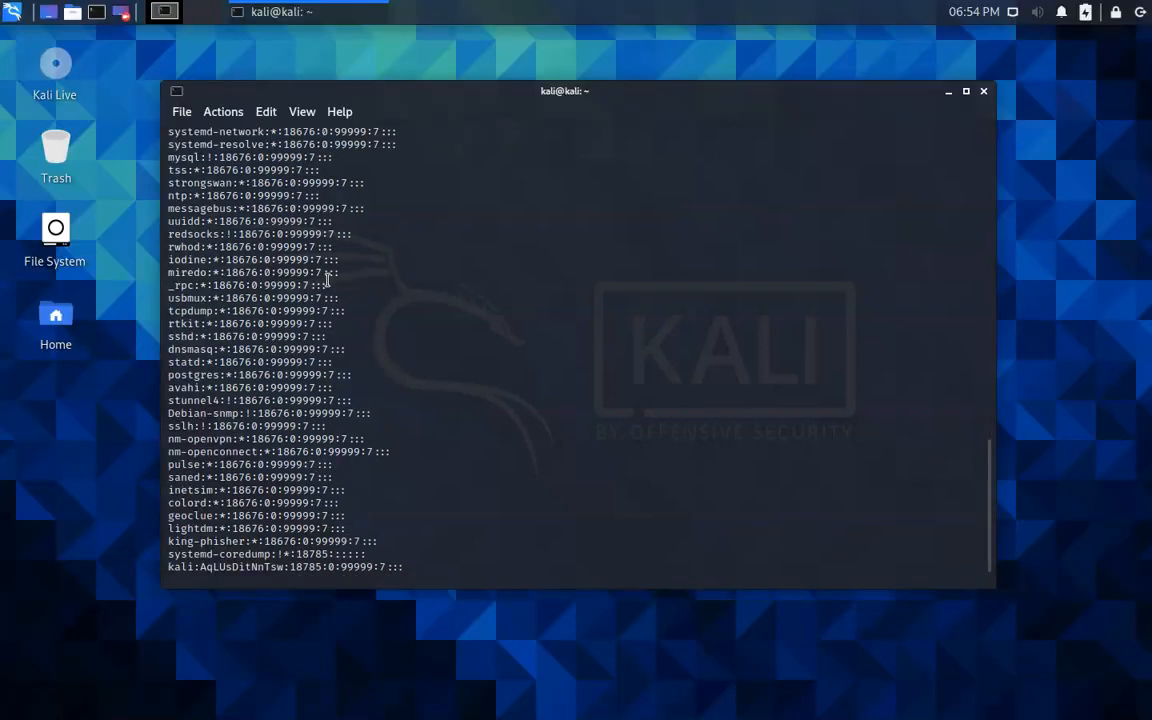
{"action": "key", "text": "Return"}
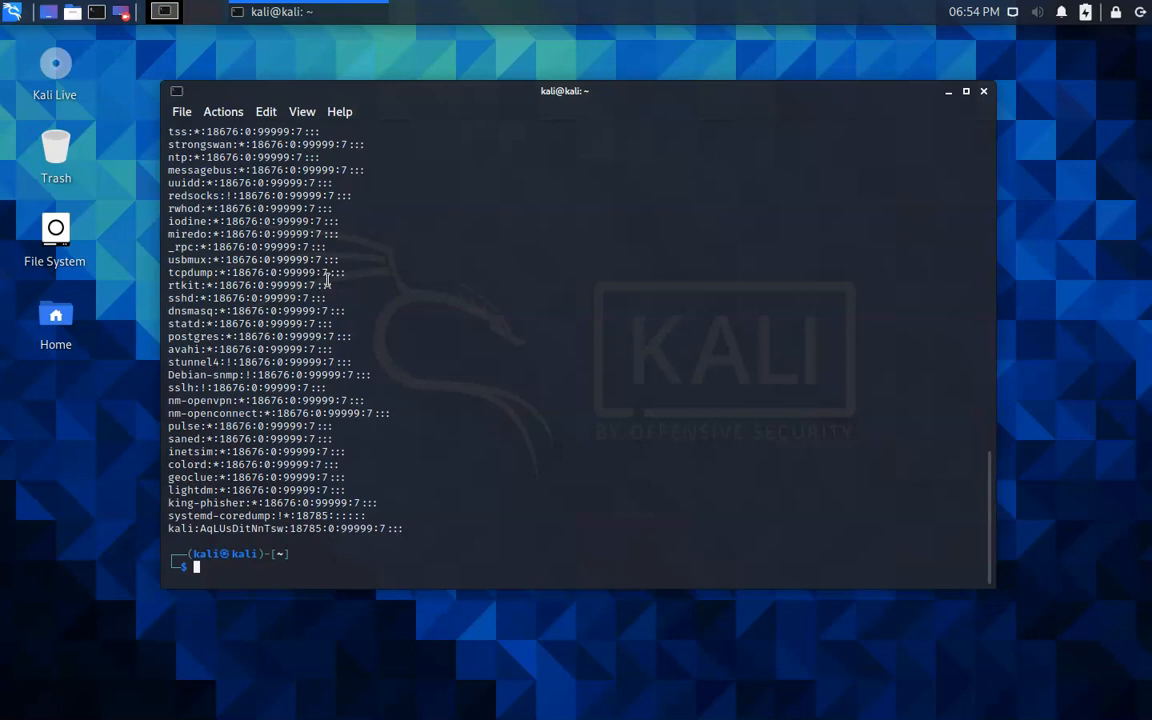
{"action": "mouse_move", "coordinate": [164, 528]}
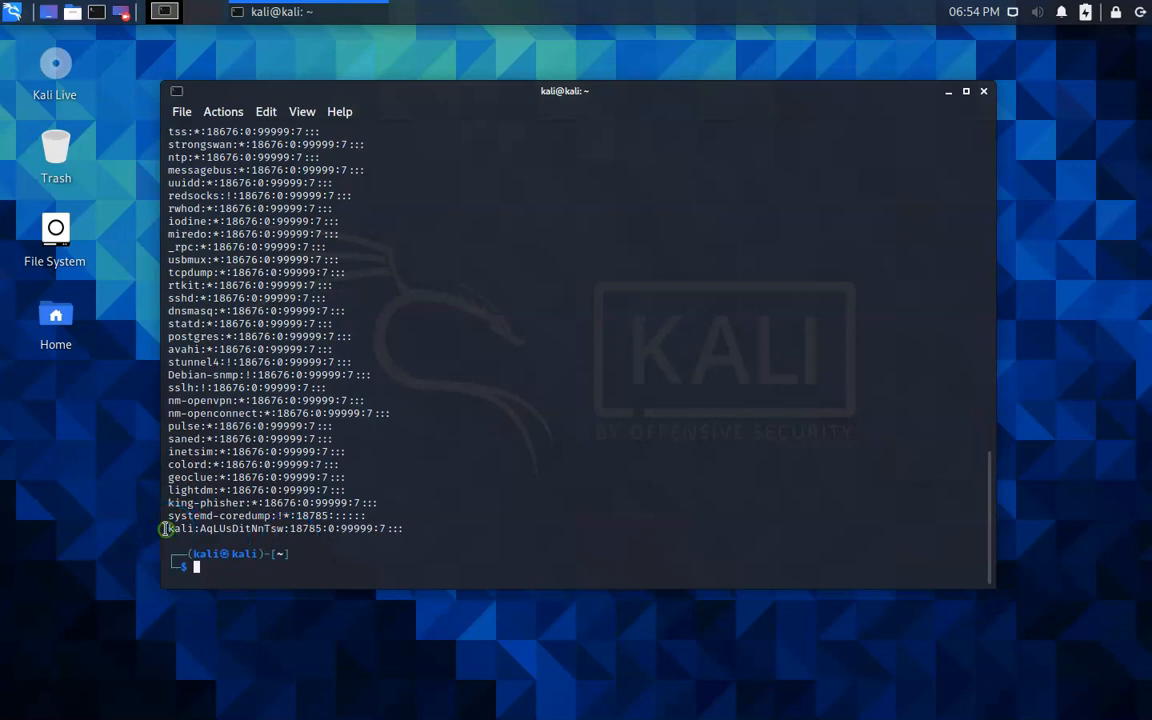
{"action": "double_click", "coordinate": [180, 528]}
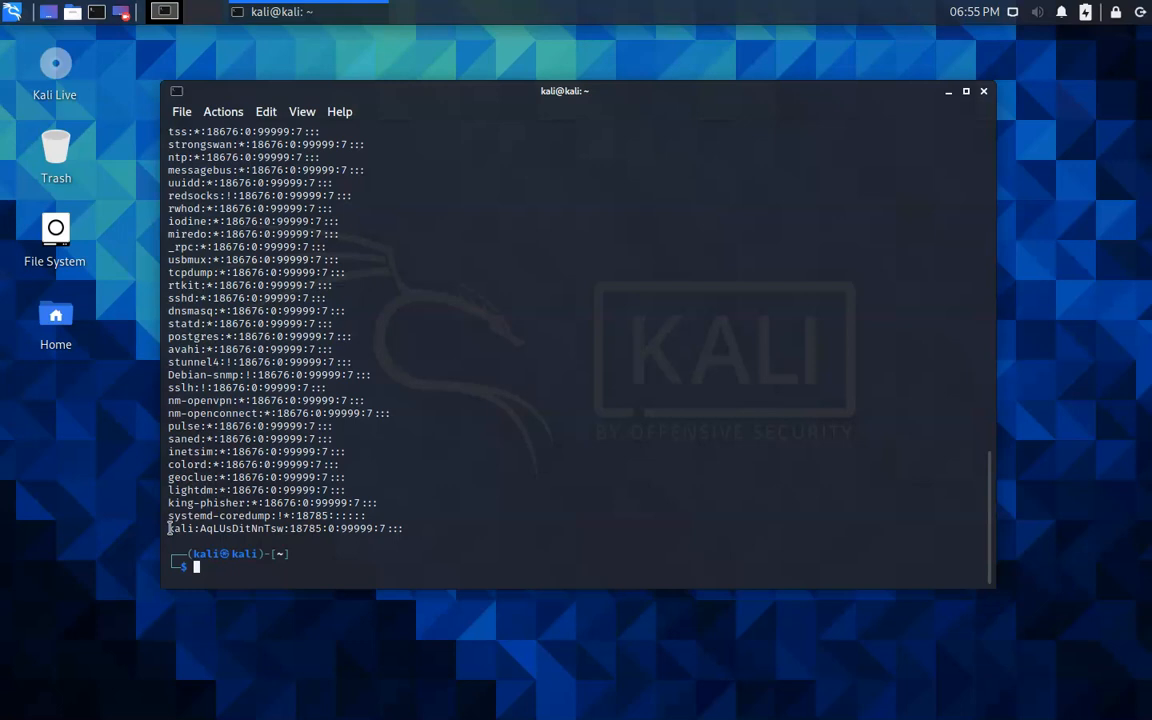
{"action": "mouse_move", "coordinate": [552, 410]}
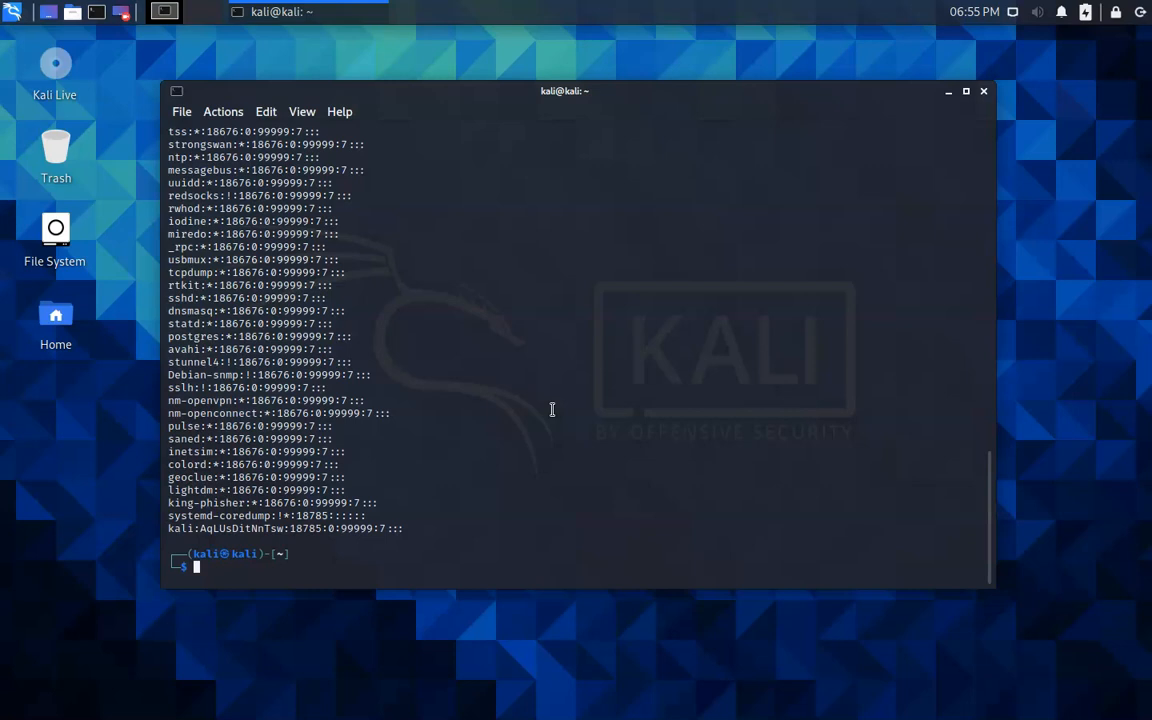
{"action": "mouse_move", "coordinate": [556, 414]}
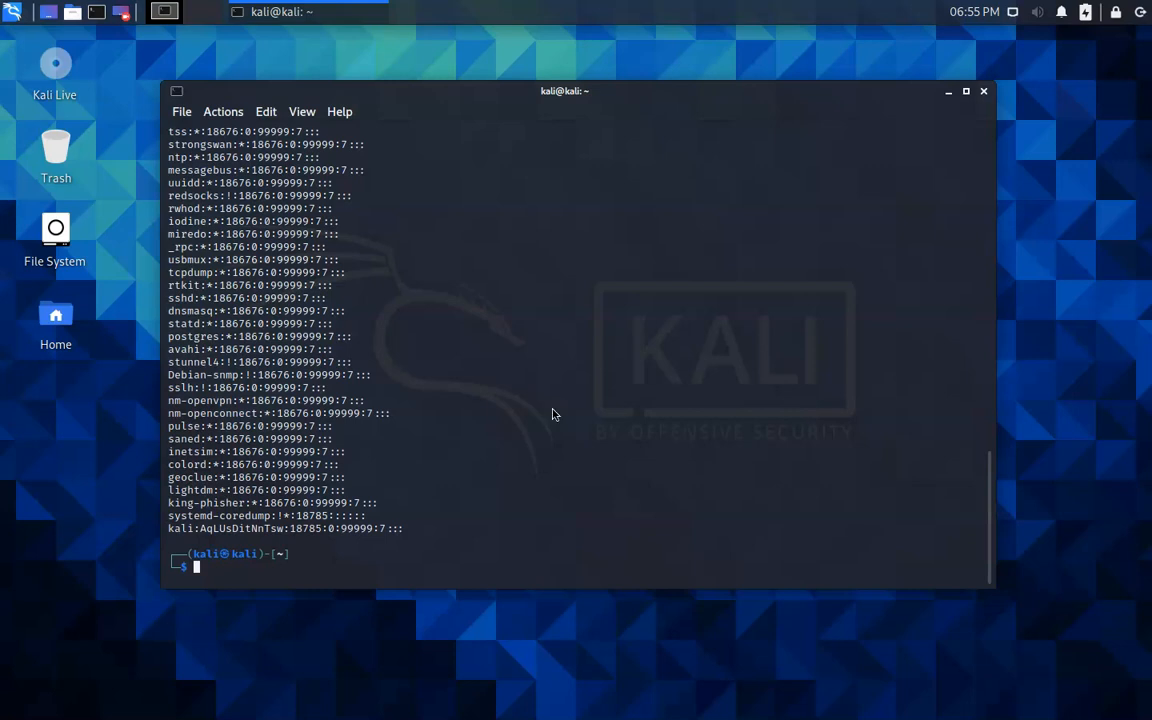